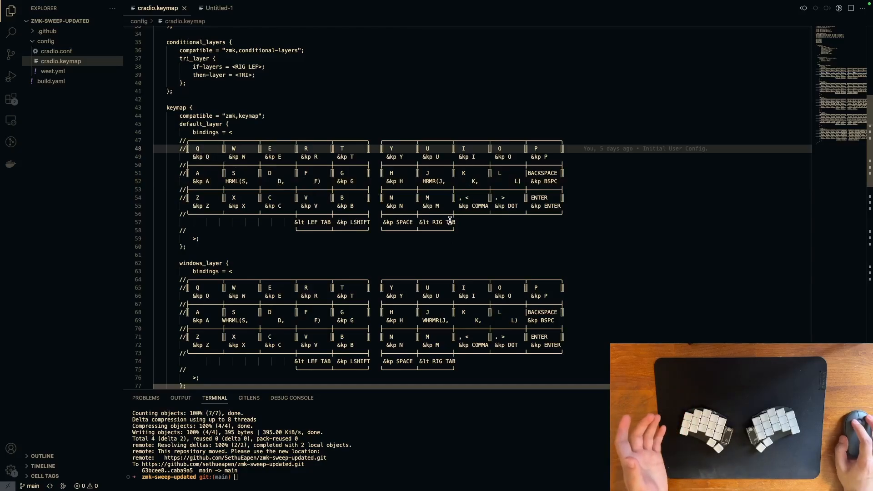
{"action": "mouse_move", "coordinate": [507, 247]}
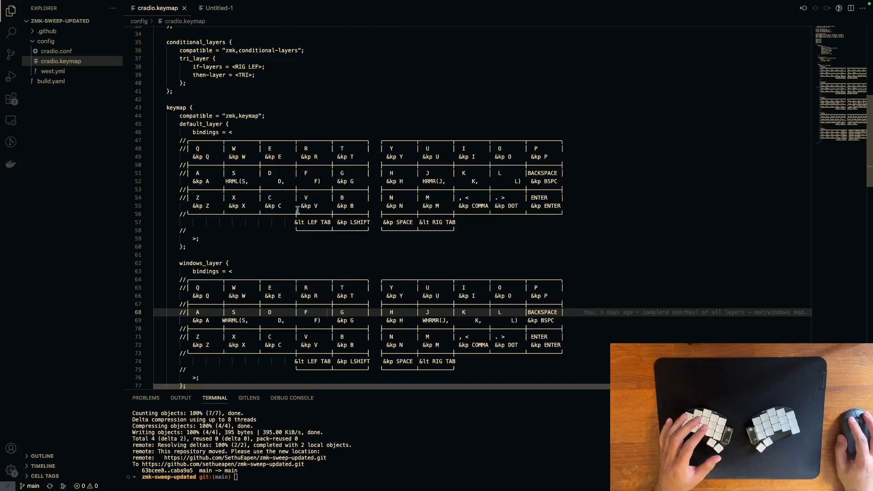
{"action": "mouse_move", "coordinate": [290, 154]}
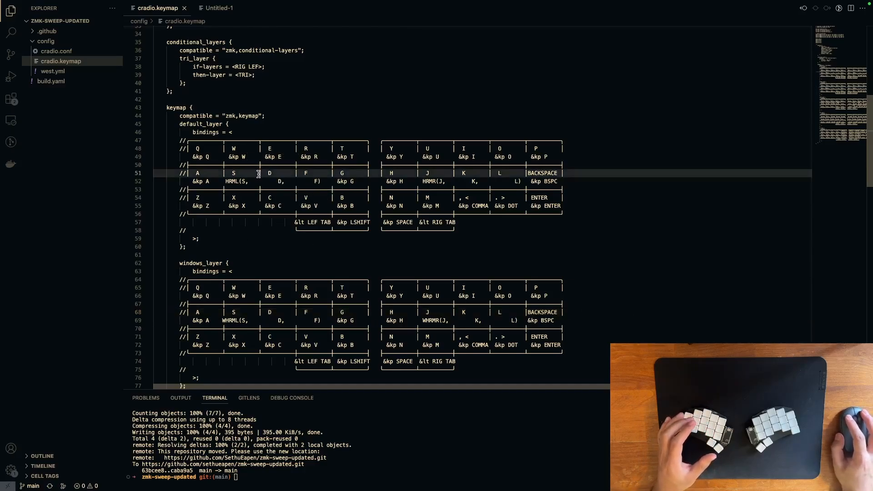
{"action": "mouse_move", "coordinate": [336, 275]}
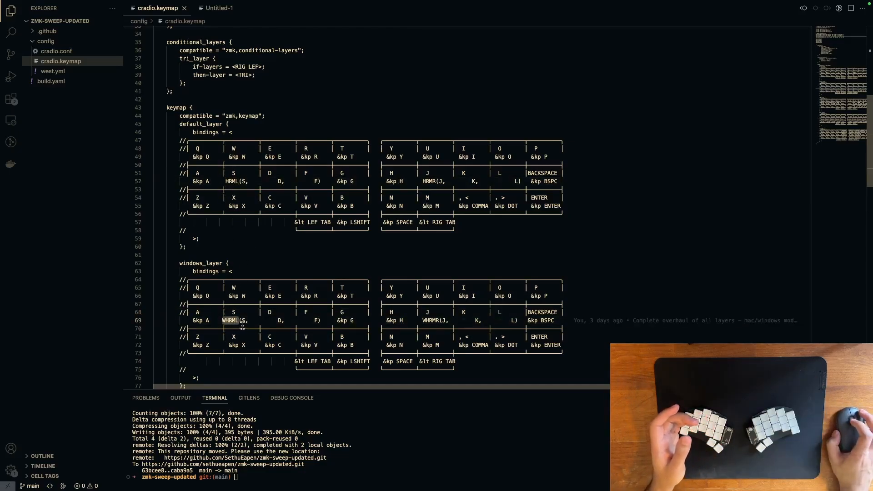
- Scroll to the #define HRML/HRMR/WHRML/WHRMR home row mods macros at lines 9–13
{"action": "scroll", "scroll_direction": "up", "scroll_amount": 3}
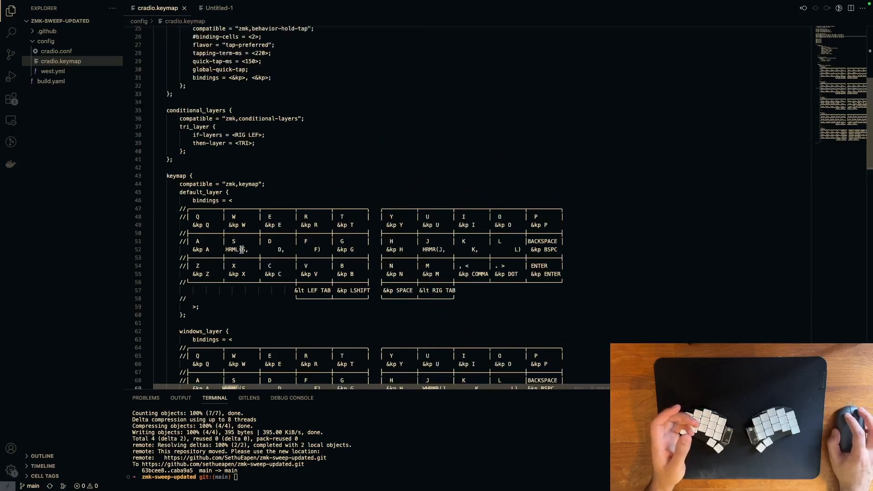
{"action": "mouse_move", "coordinate": [233, 249]}
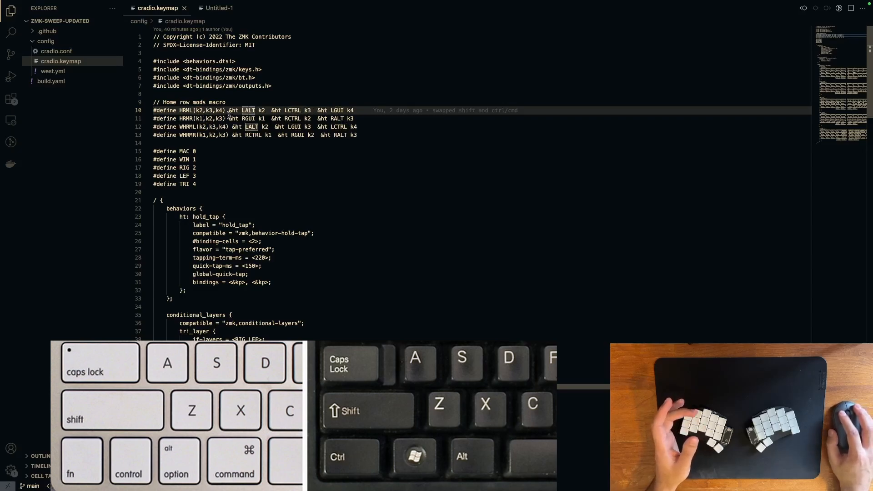
{"action": "scroll", "scroll_direction": "down", "scroll_amount": 3}
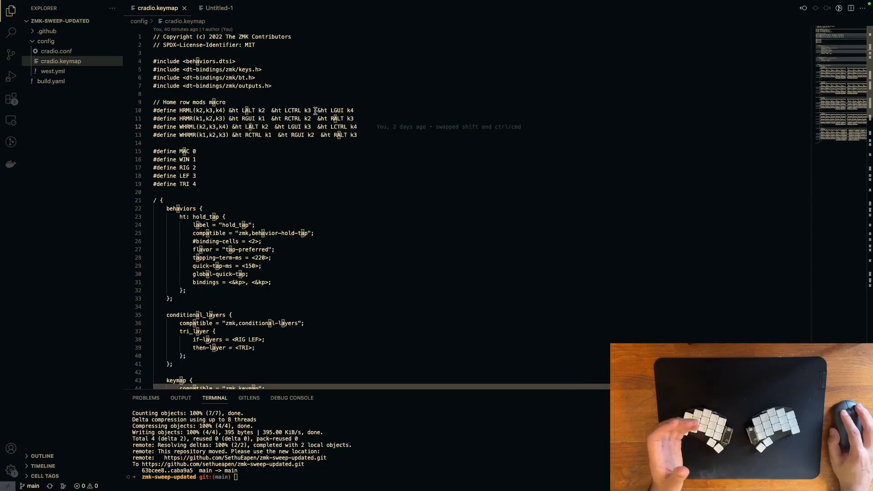
{"action": "mouse_move", "coordinate": [358, 165]}
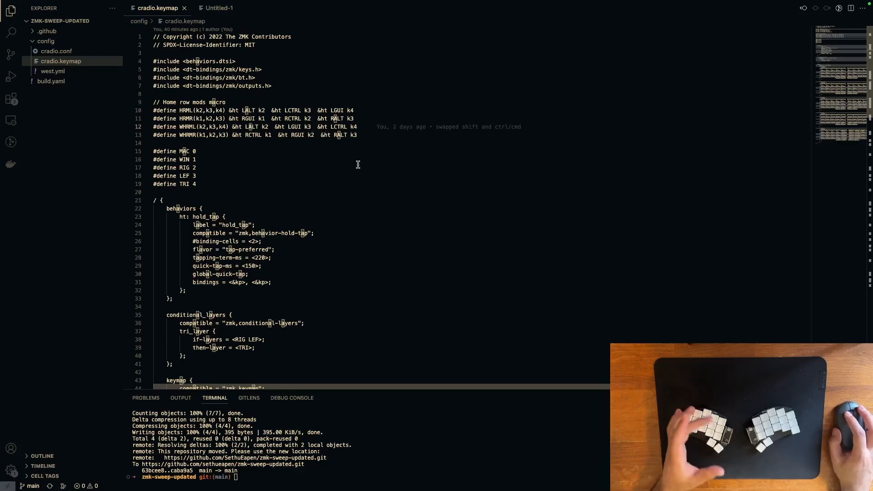
{"action": "mouse_move", "coordinate": [320, 126]}
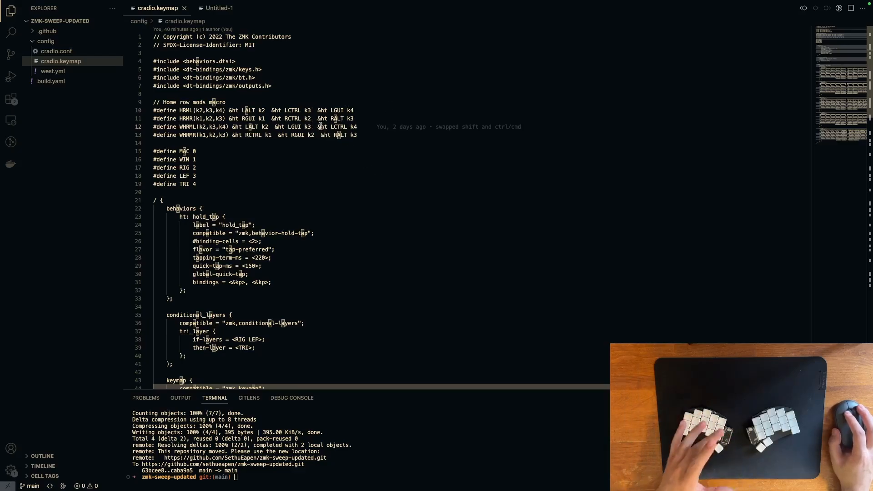
- Scroll down through the right_layer, left_layer and tri_layer tables to the end of cradio.keymap
{"action": "scroll", "scroll_direction": "down", "scroll_amount": 3}
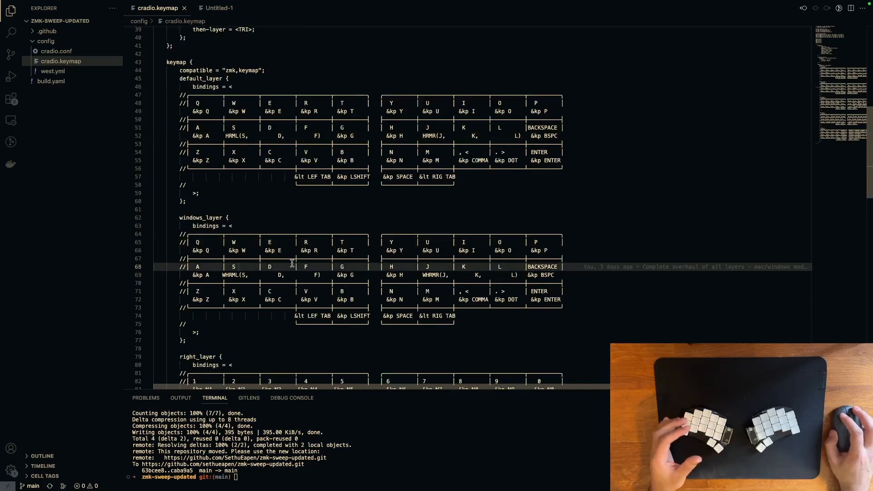
{"action": "scroll", "scroll_direction": "down", "scroll_amount": 3}
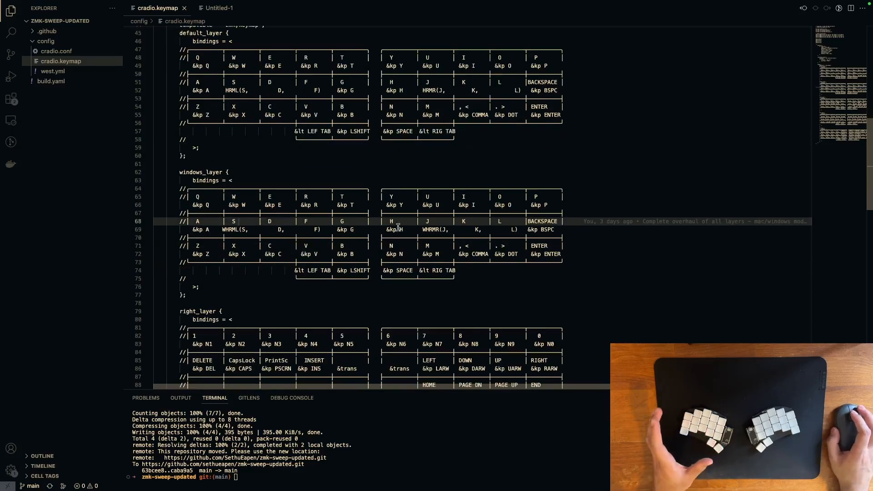
{"action": "scroll", "scroll_direction": "down", "scroll_amount": 3}
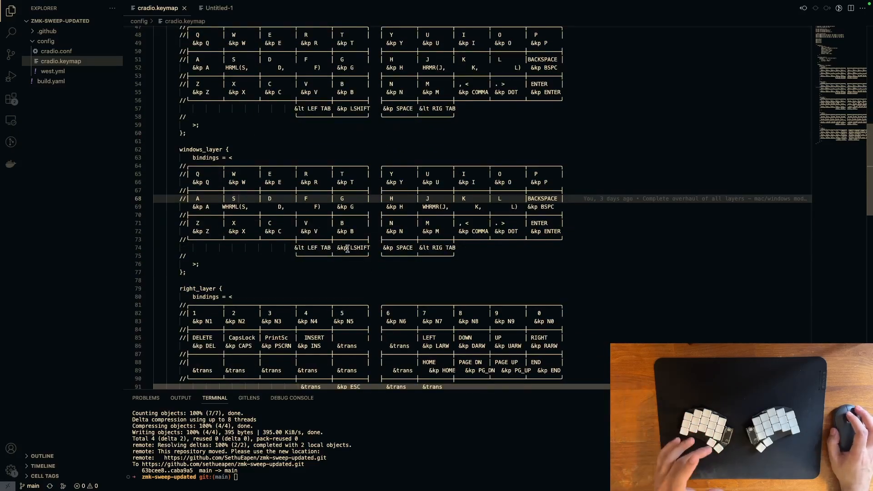
{"action": "scroll", "scroll_direction": "up", "scroll_amount": 3}
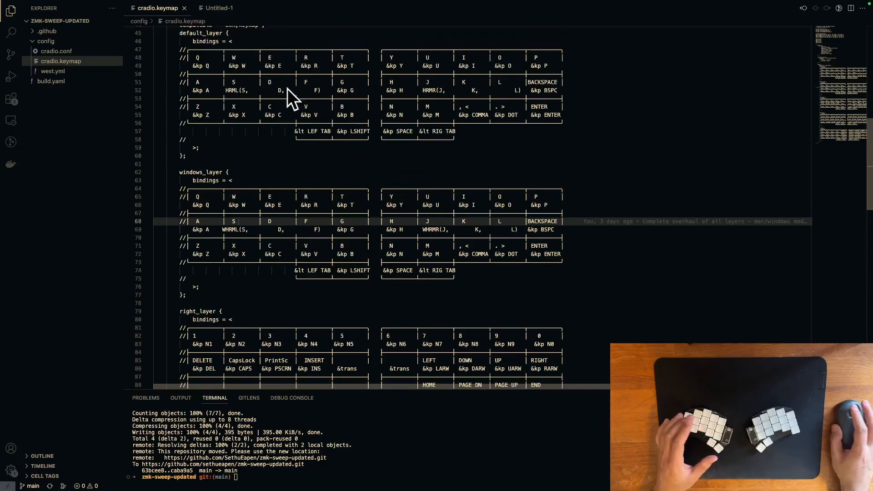
{"action": "scroll", "scroll_direction": "down", "scroll_amount": 3}
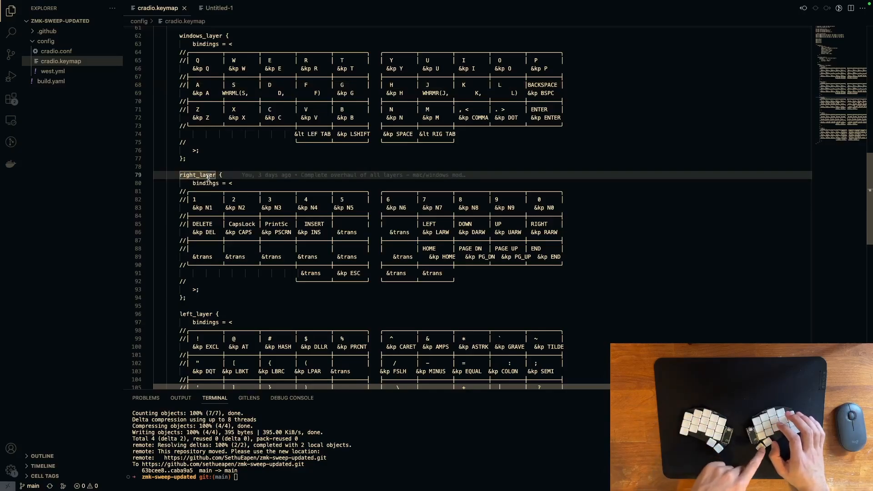
{"action": "scroll", "scroll_direction": "down", "scroll_amount": 3}
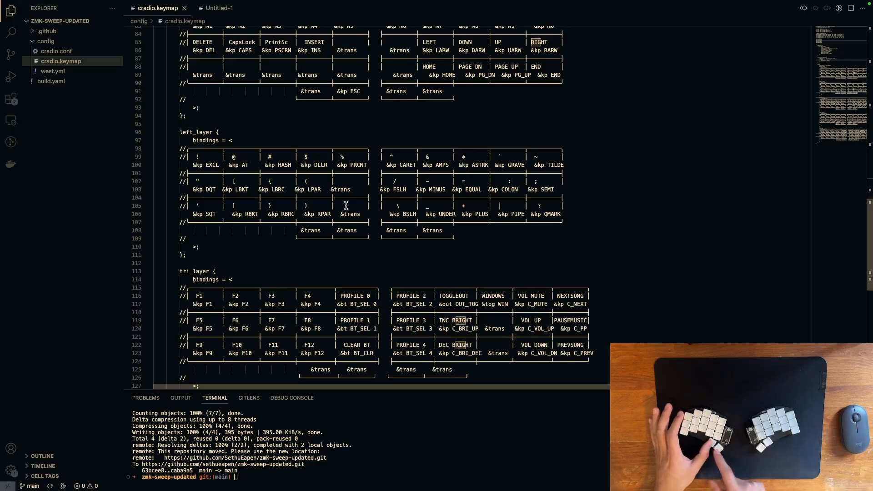
{"action": "scroll", "scroll_direction": "down", "scroll_amount": 3}
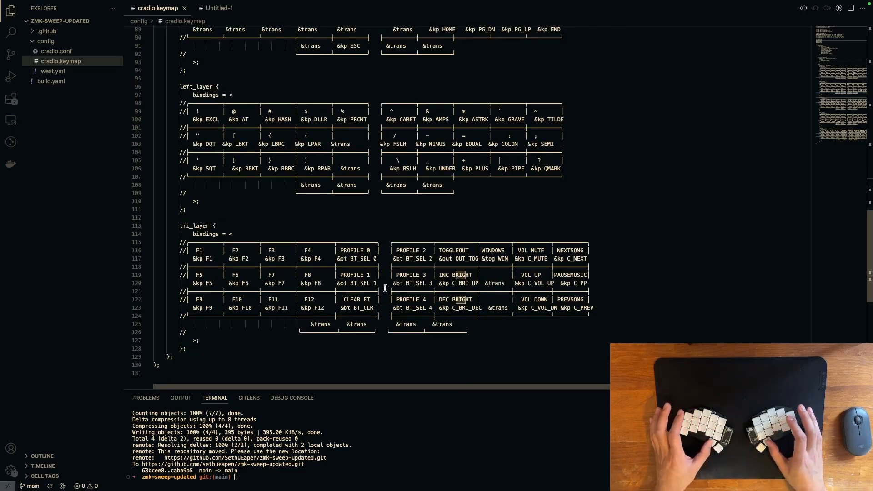
- Scroll back up toward the default_layer and windows layer bindings
{"action": "scroll", "scroll_direction": "up", "scroll_amount": 3}
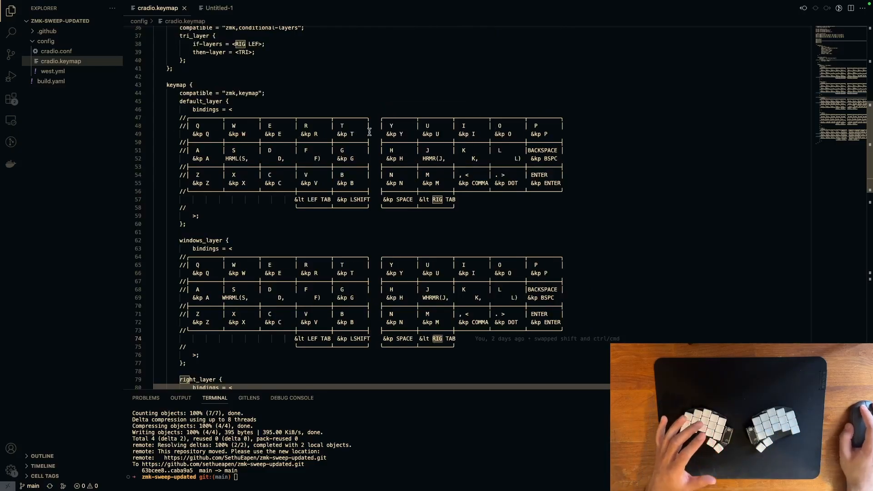
{"action": "mouse_move", "coordinate": [458, 160]}
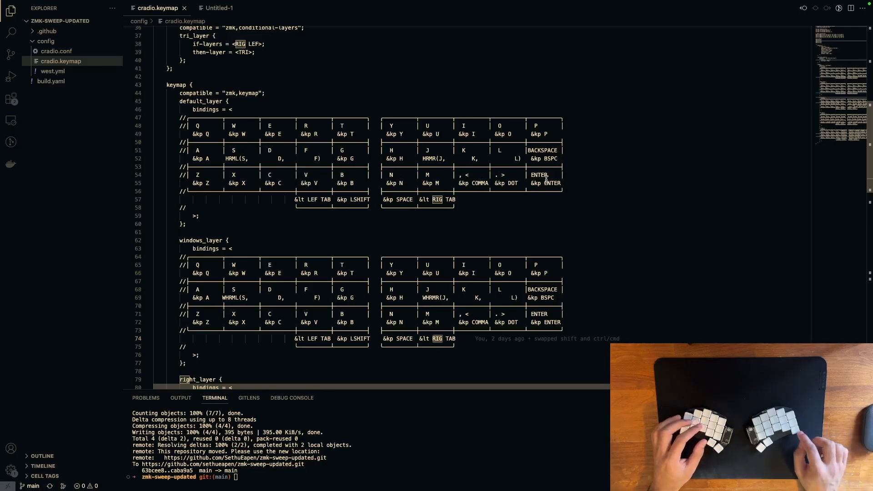
{"action": "left_click", "coordinate": [200, 230]}
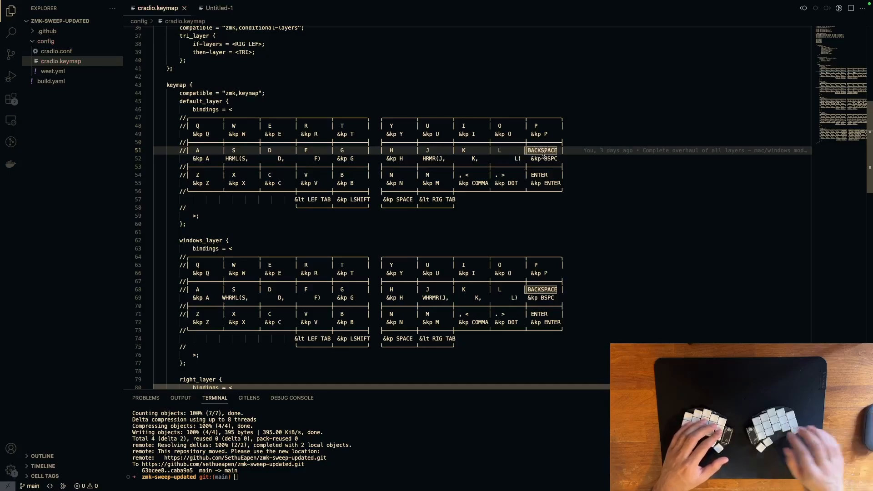
{"action": "left_click", "coordinate": [225, 224]}
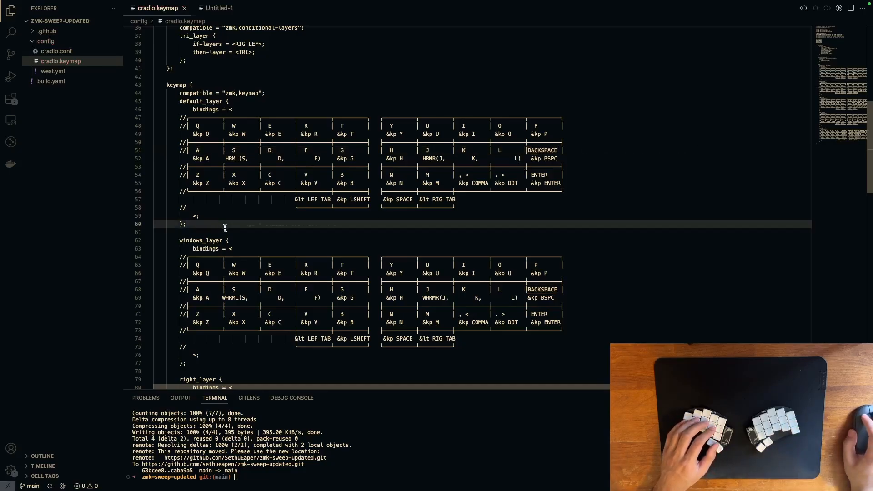
{"action": "type", "text": "lsdkfjsdlf"}
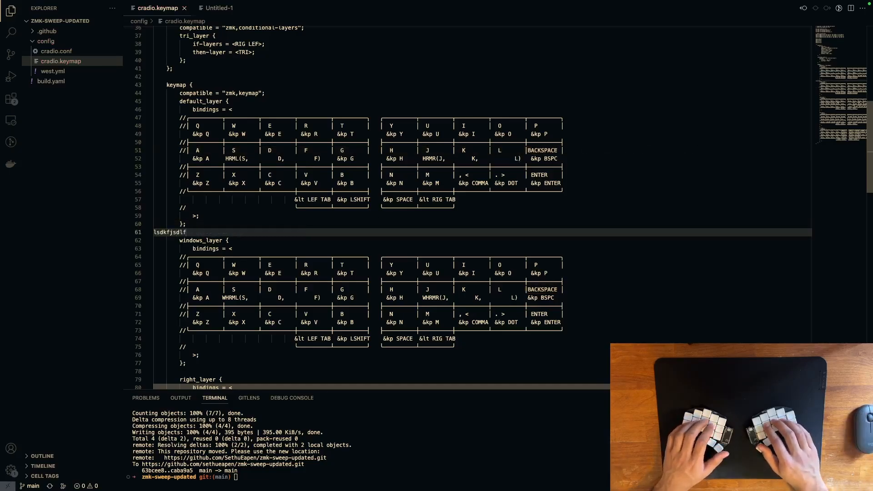
{"action": "key", "text": "Backspace"}
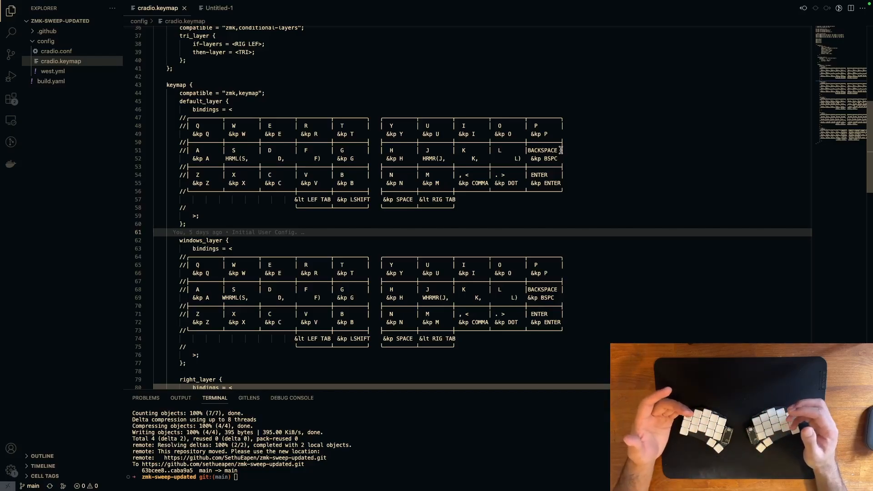
{"action": "scroll", "scroll_direction": "up", "scroll_amount": 3}
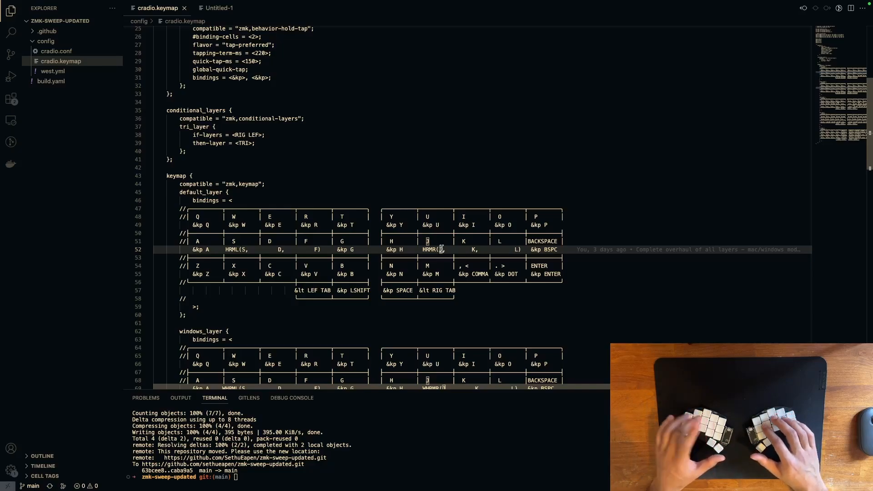
{"action": "scroll", "scroll_direction": "down", "scroll_amount": 3}
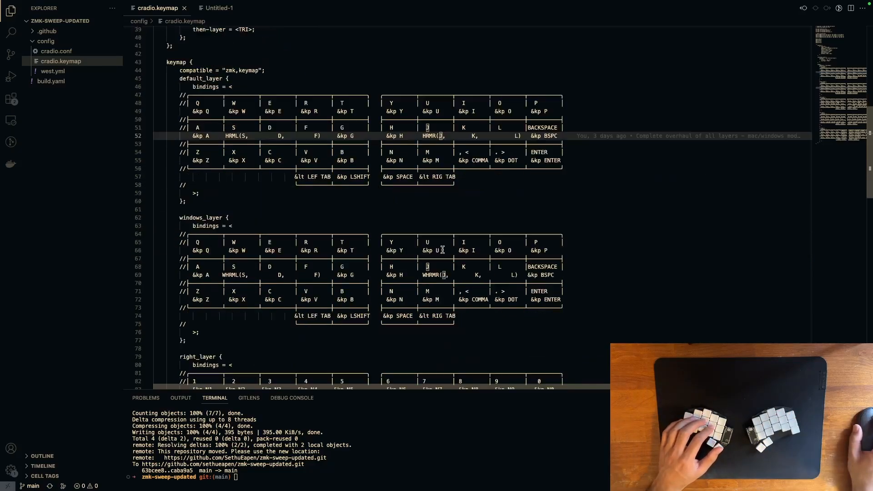
{"action": "mouse_move", "coordinate": [443, 274]}
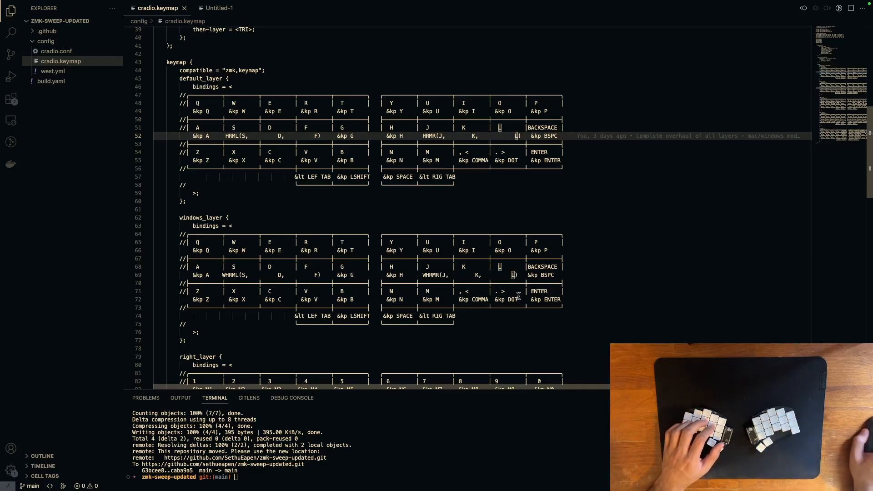
{"action": "mouse_move", "coordinate": [505, 135]}
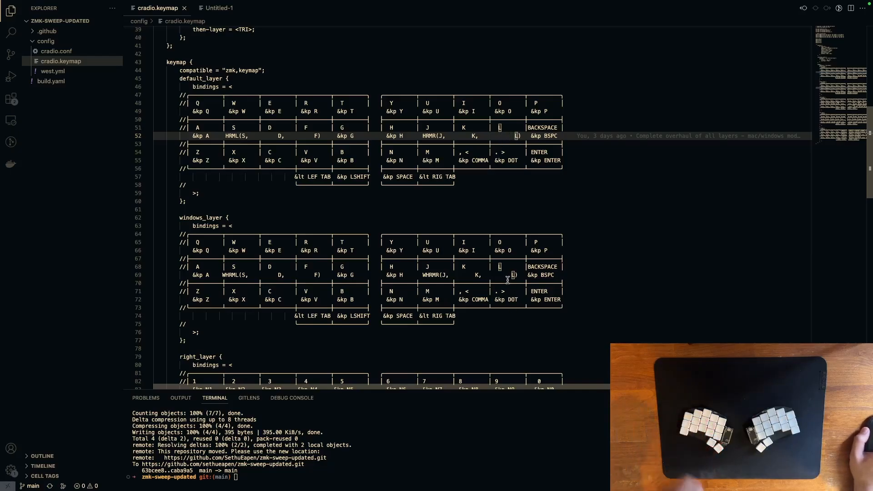
{"action": "mouse_move", "coordinate": [380, 320]}
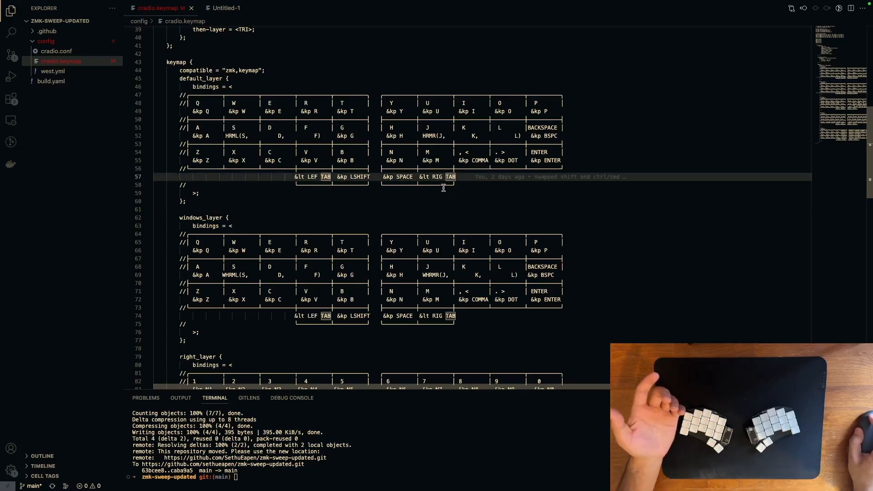
- Discard the stray change so cradio.keymap has no unsaved edits
{"action": "key", "text": "ctrl+s"}
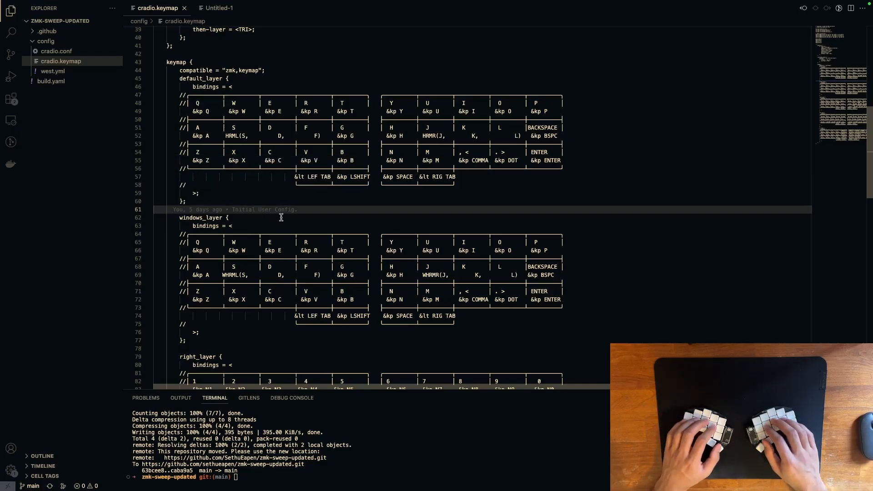
{"action": "type", "text": "ASDLFKJASLDFKJ"}
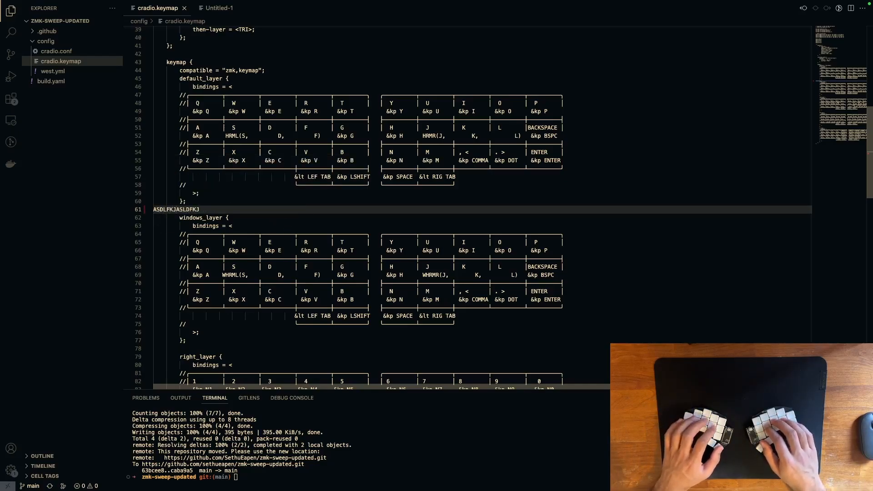
{"action": "key", "text": "Backspace"}
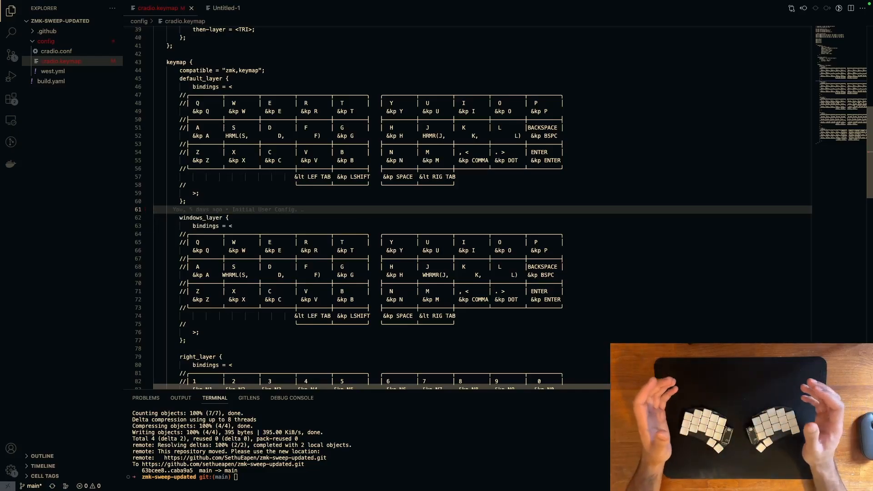
{"action": "key", "text": "ctrl+s"}
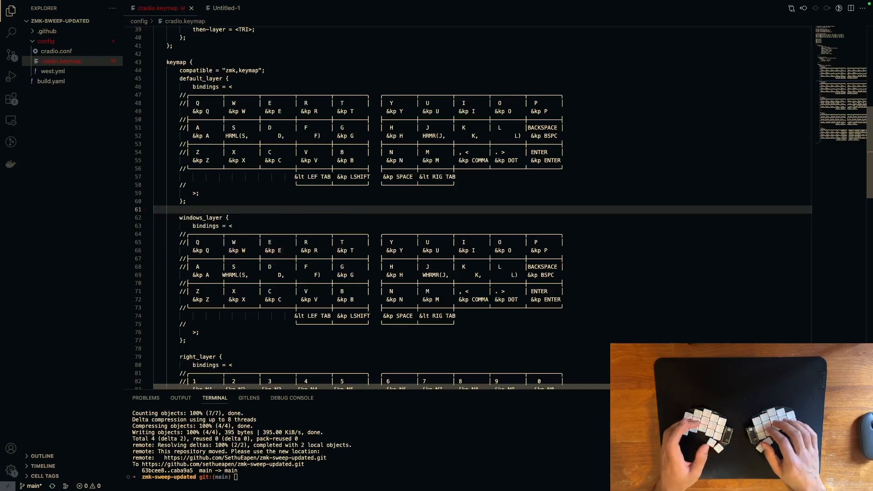
{"action": "type", "text": "A"}
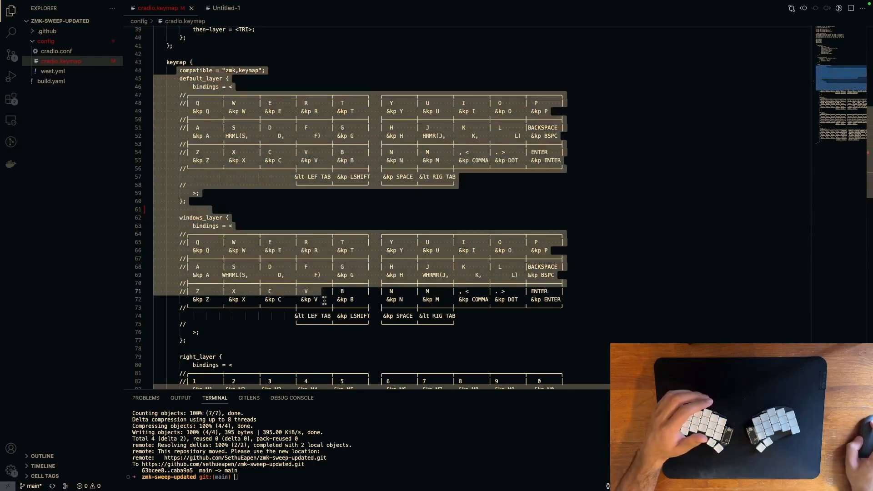
- Scroll down to the right_layer's number, arrow and paging bindings and the left_layer block
{"action": "scroll", "scroll_direction": "down", "scroll_amount": 3}
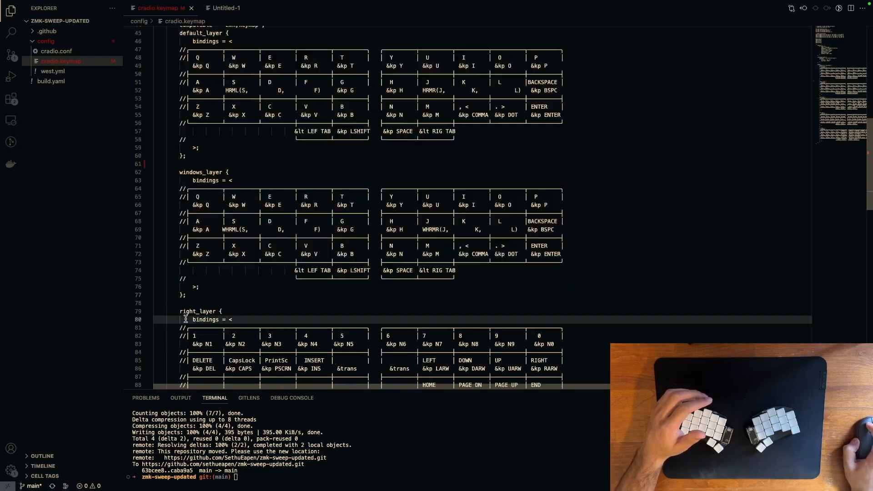
{"action": "scroll", "scroll_direction": "down", "scroll_amount": 3}
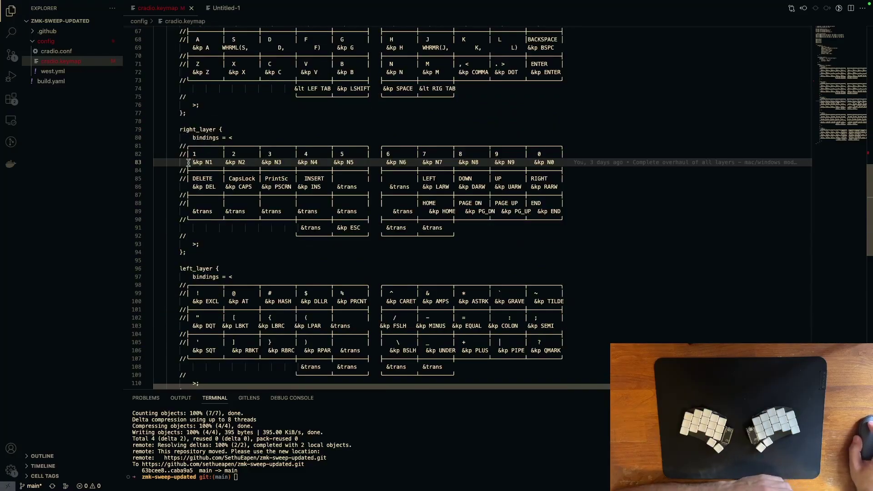
{"action": "mouse_move", "coordinate": [544, 162]}
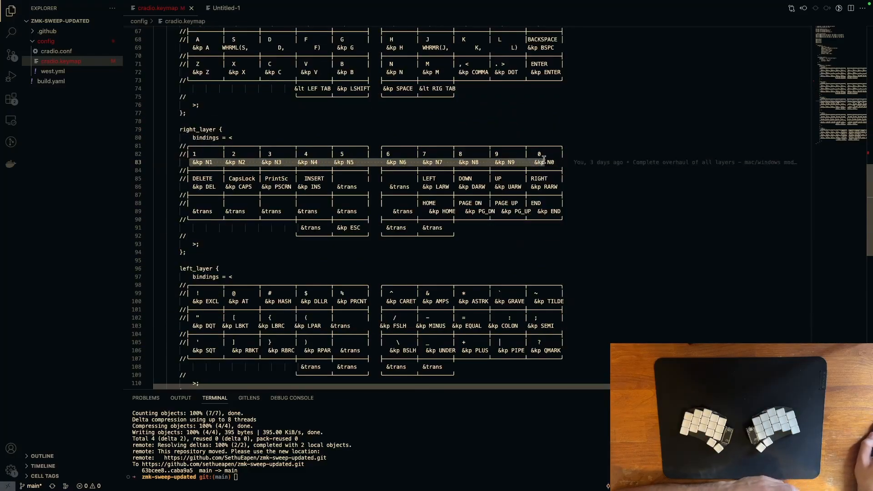
{"action": "mouse_move", "coordinate": [504, 154]}
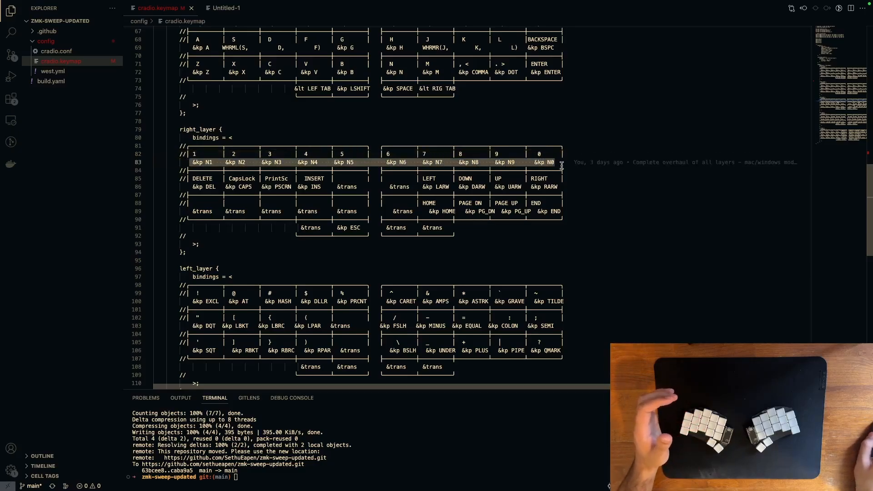
{"action": "scroll", "scroll_direction": "down", "scroll_amount": 3}
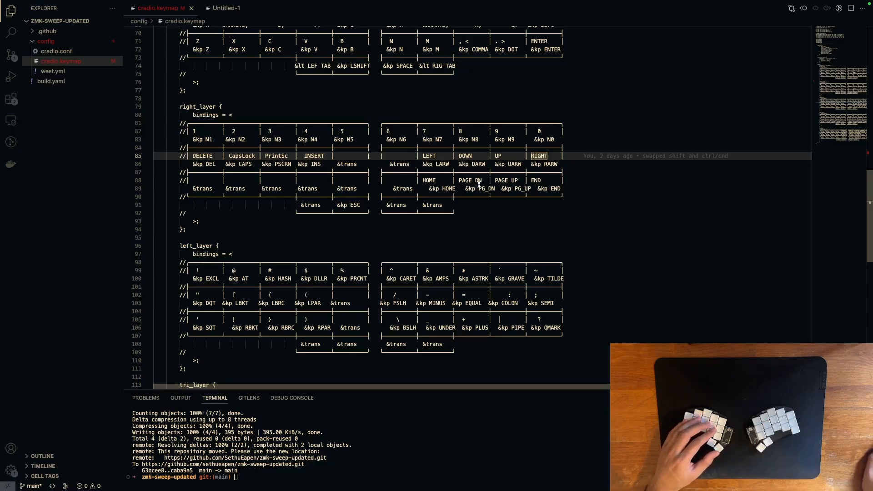
{"action": "mouse_move", "coordinate": [429, 180]}
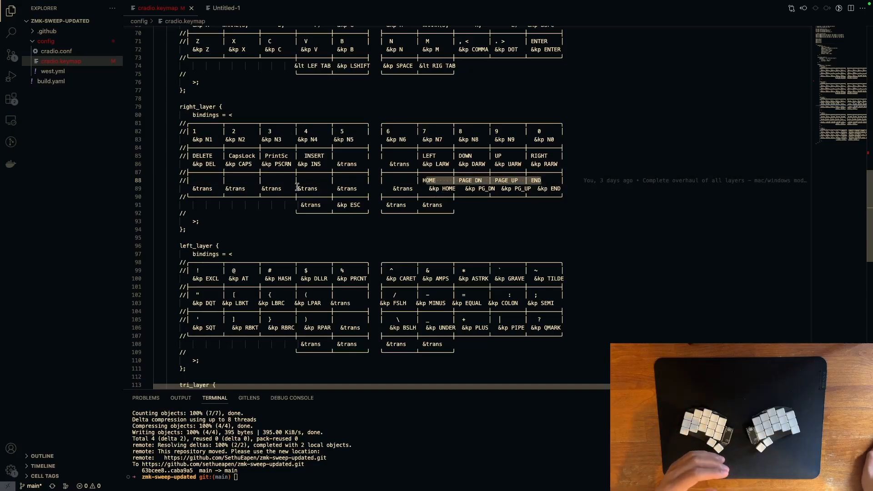
{"action": "mouse_move", "coordinate": [362, 208]}
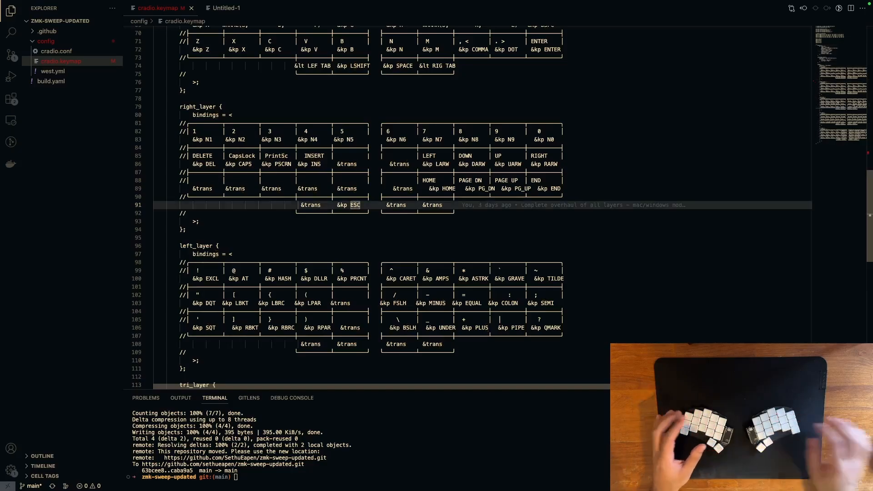
{"action": "mouse_move", "coordinate": [313, 230]}
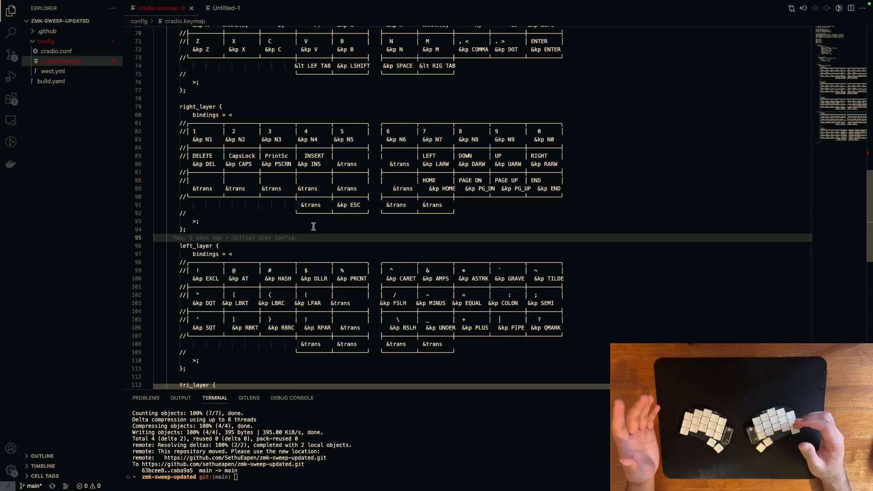
{"action": "mouse_move", "coordinate": [328, 212]}
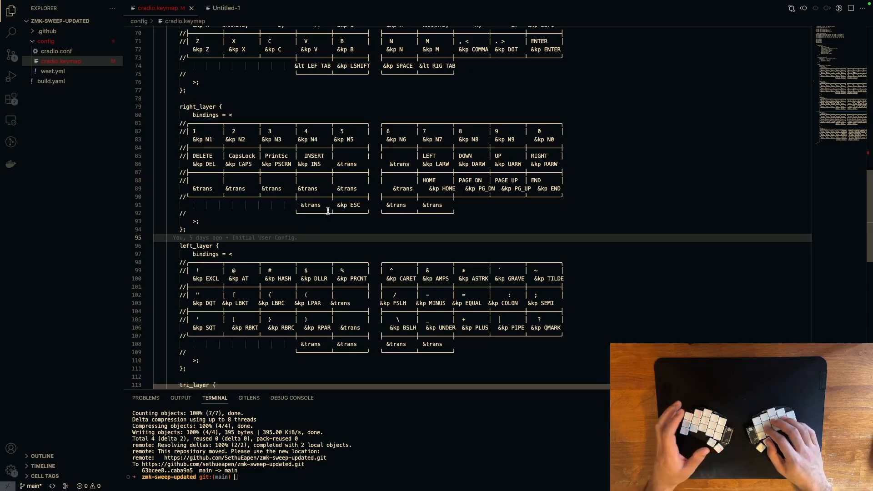
{"action": "scroll", "scroll_direction": "down", "scroll_amount": 3}
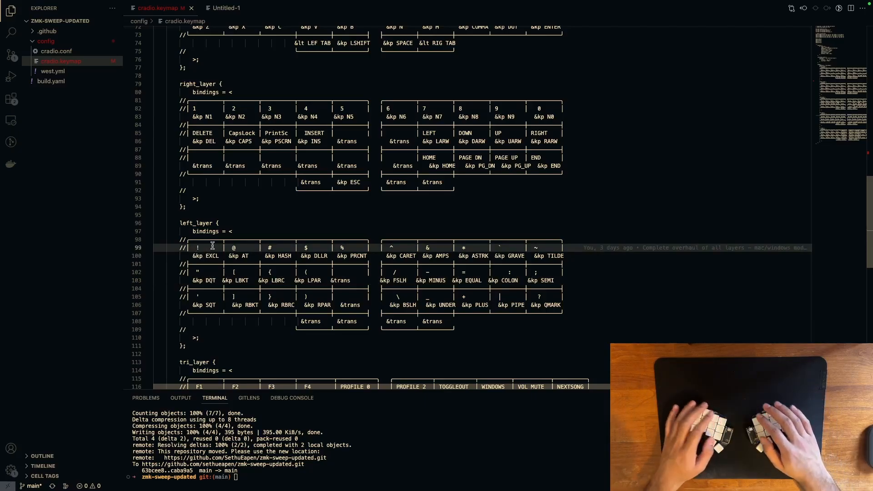
{"action": "left_click", "coordinate": [194, 109]}
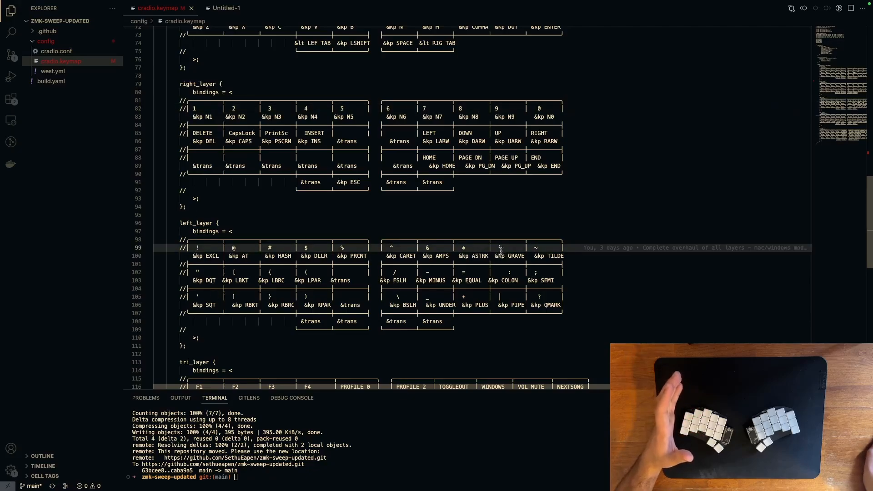
{"action": "mouse_move", "coordinate": [546, 254]}
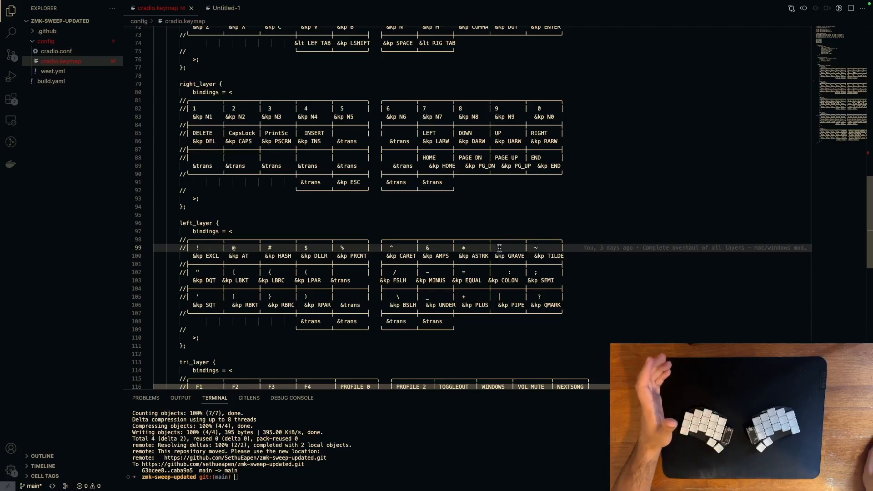
{"action": "mouse_move", "coordinate": [515, 262]}
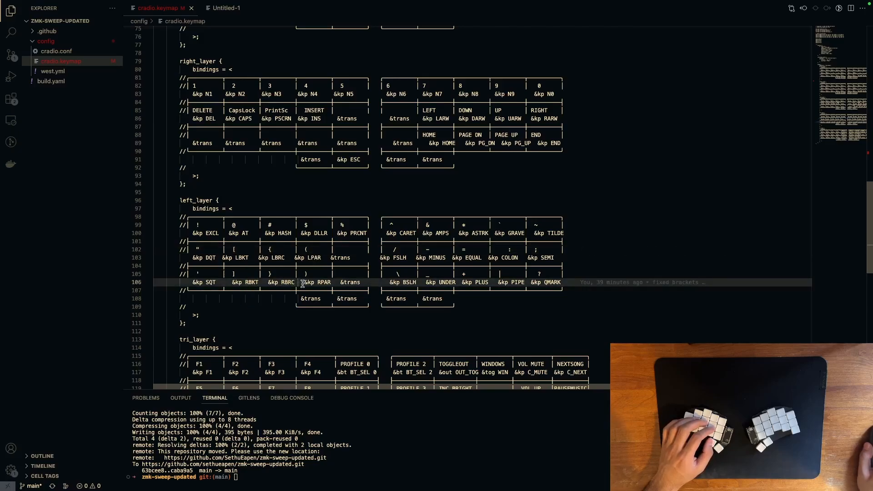
{"action": "mouse_move", "coordinate": [392, 258]}
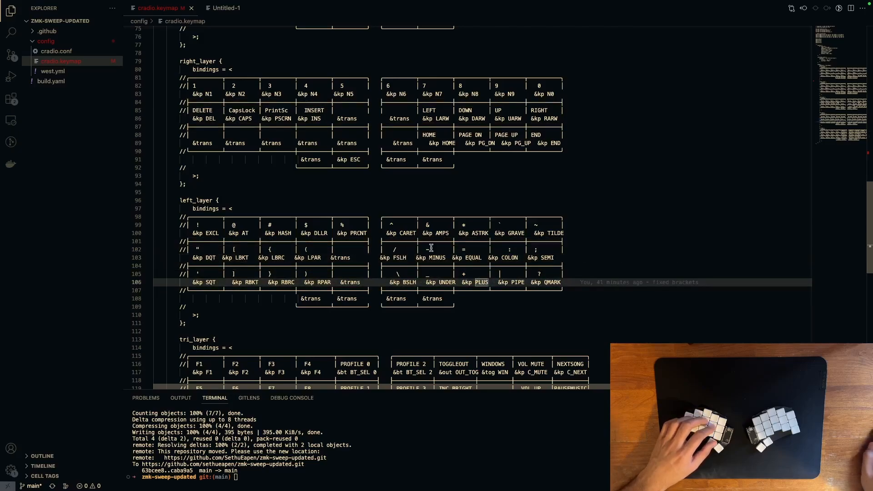
{"action": "mouse_move", "coordinate": [426, 264]}
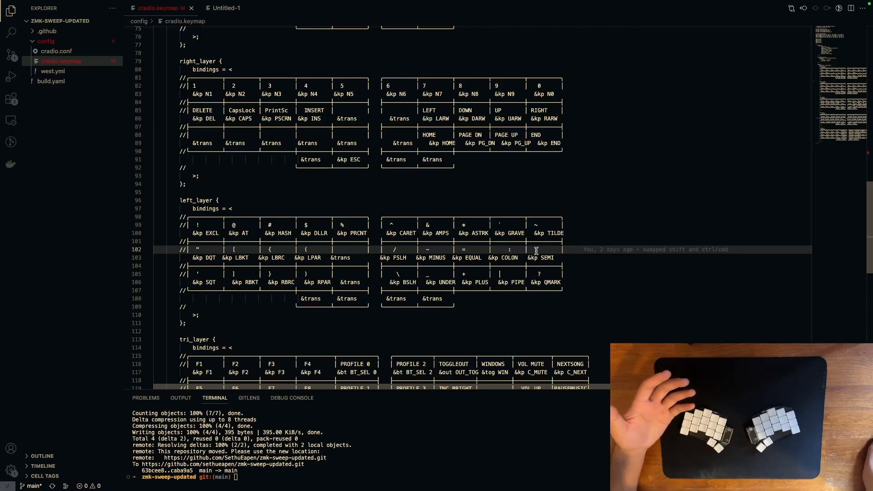
{"action": "scroll", "scroll_direction": "down", "scroll_amount": 3}
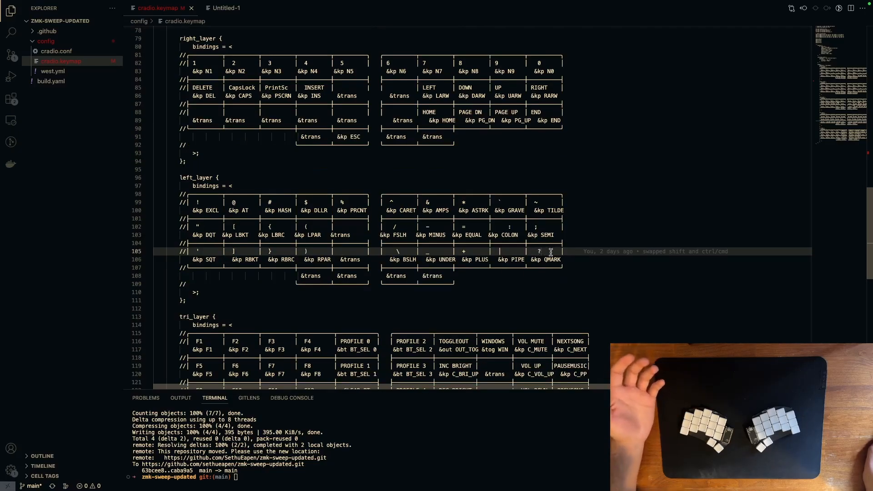
{"action": "mouse_move", "coordinate": [577, 264]}
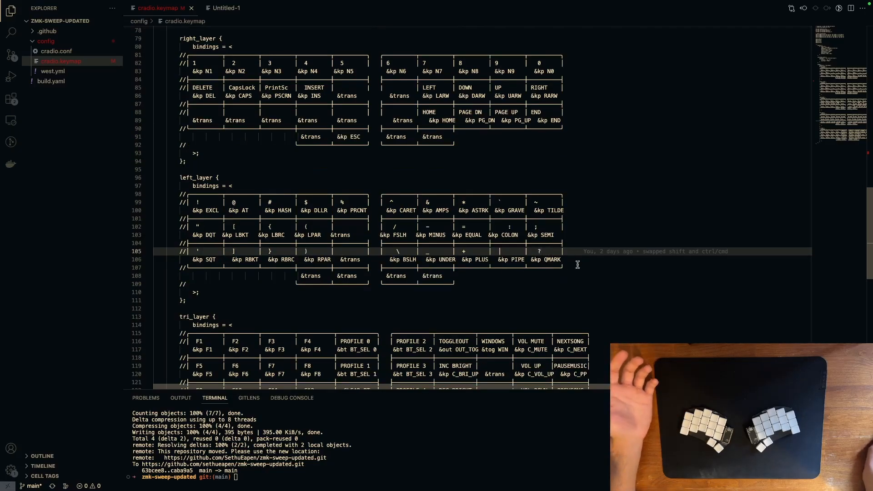
{"action": "mouse_move", "coordinate": [531, 255]}
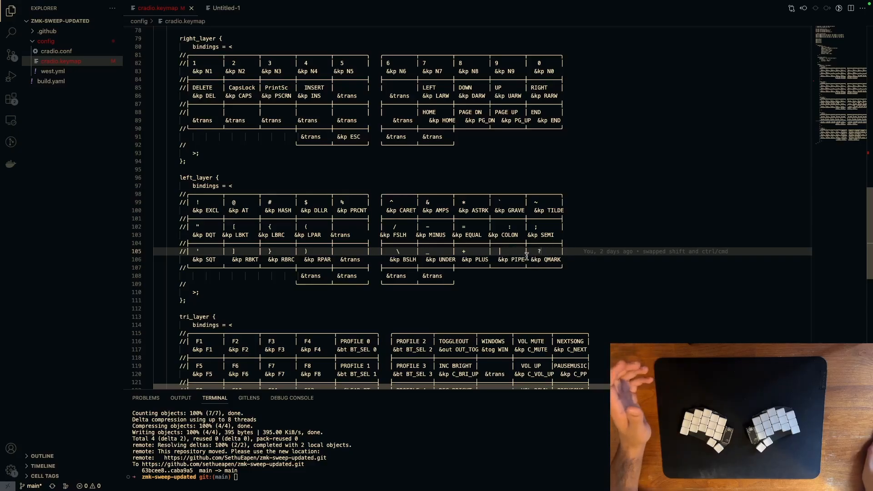
{"action": "scroll", "scroll_direction": "up", "scroll_amount": 3}
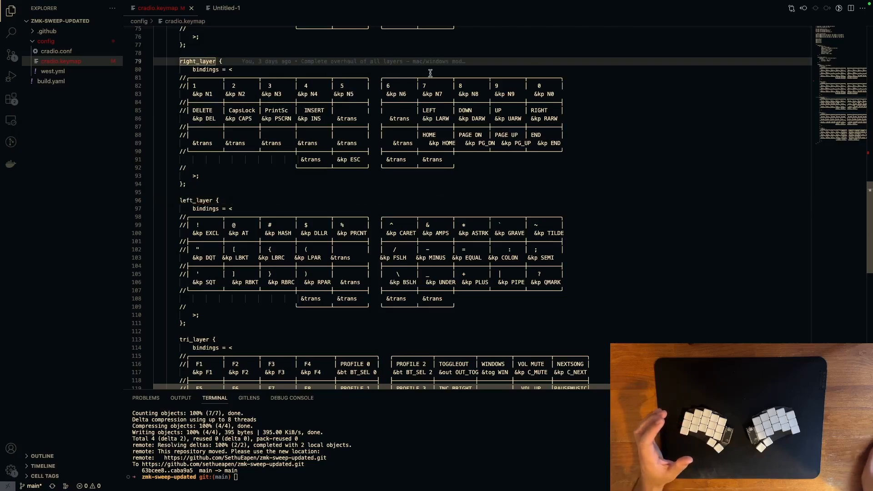
{"action": "mouse_move", "coordinate": [170, 206]}
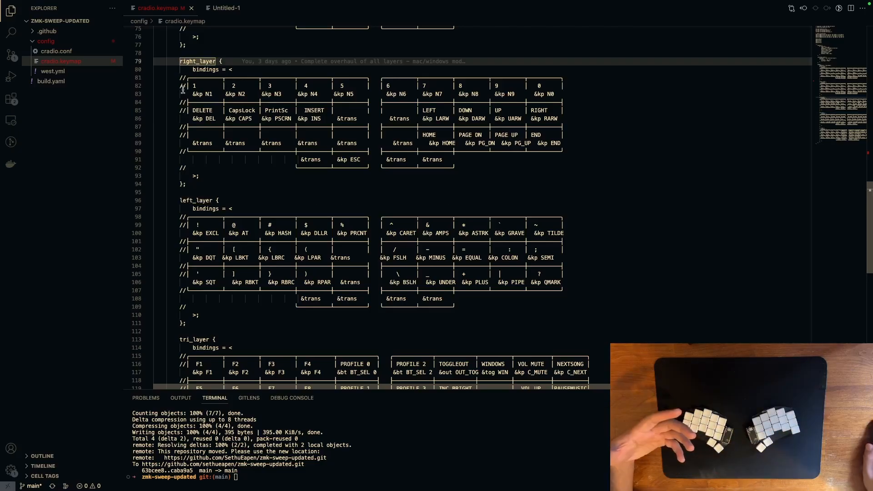
{"action": "scroll", "scroll_direction": "down", "scroll_amount": 3}
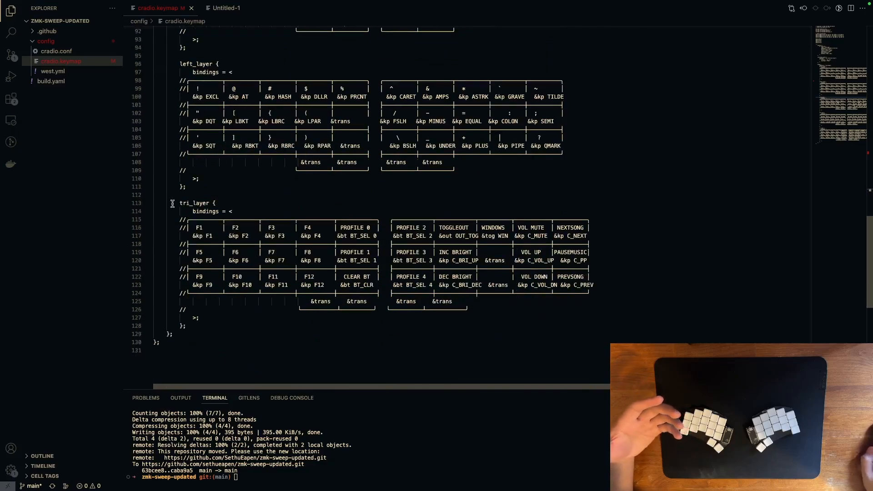
{"action": "scroll", "scroll_direction": "down", "scroll_amount": 3}
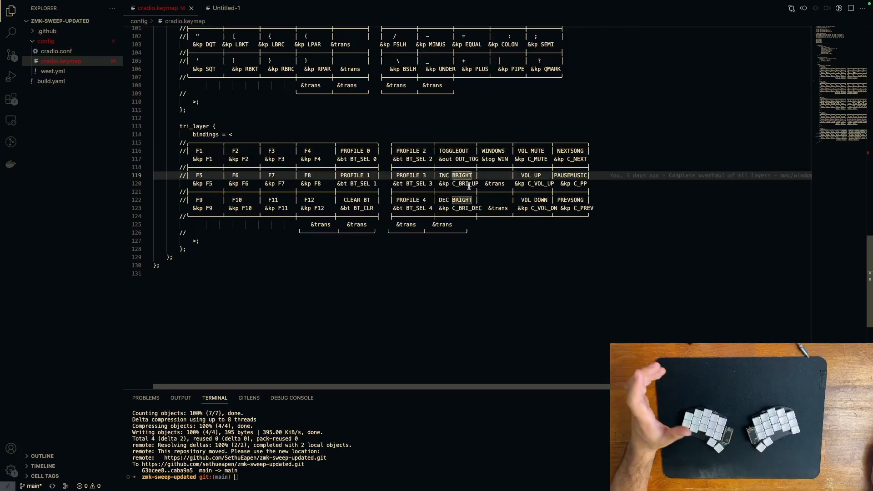
{"action": "left_click", "coordinate": [467, 207]}
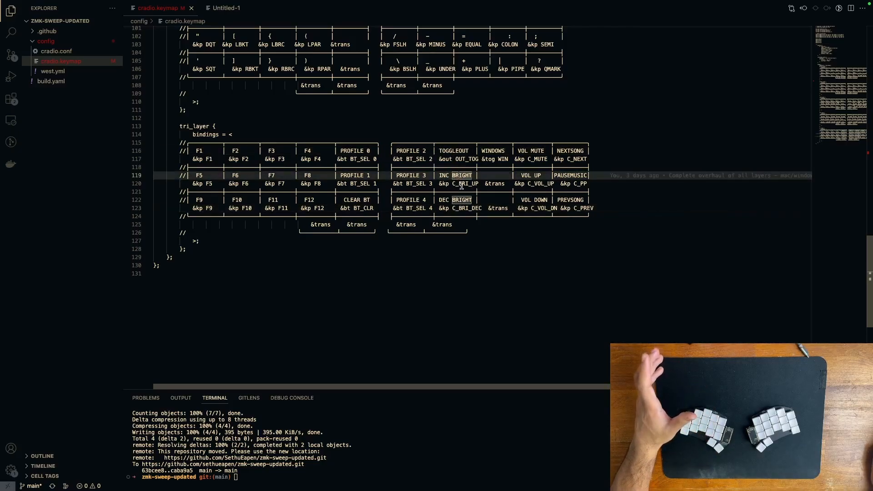
{"action": "mouse_move", "coordinate": [492, 147]}
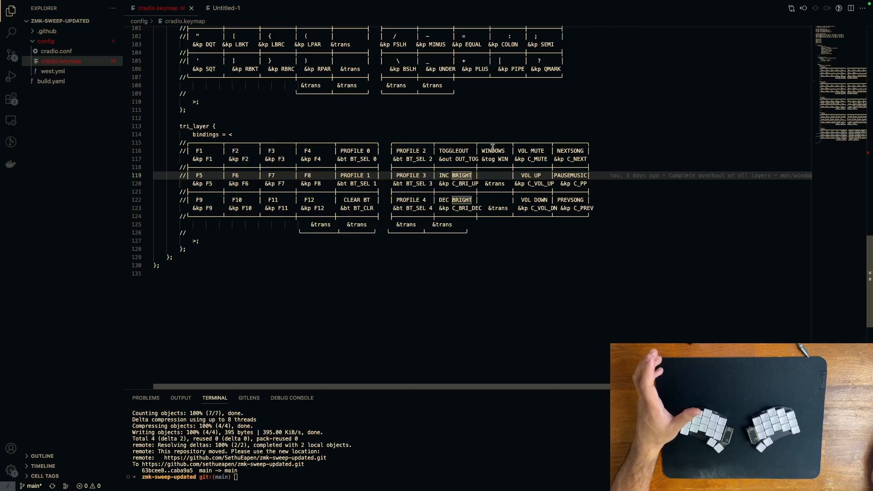
{"action": "mouse_move", "coordinate": [494, 179]}
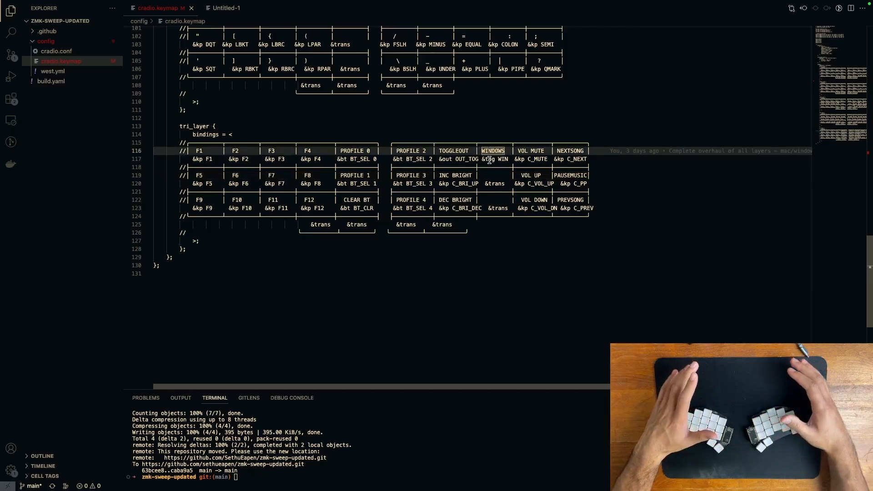
{"action": "scroll", "scroll_direction": "up", "scroll_amount": 3}
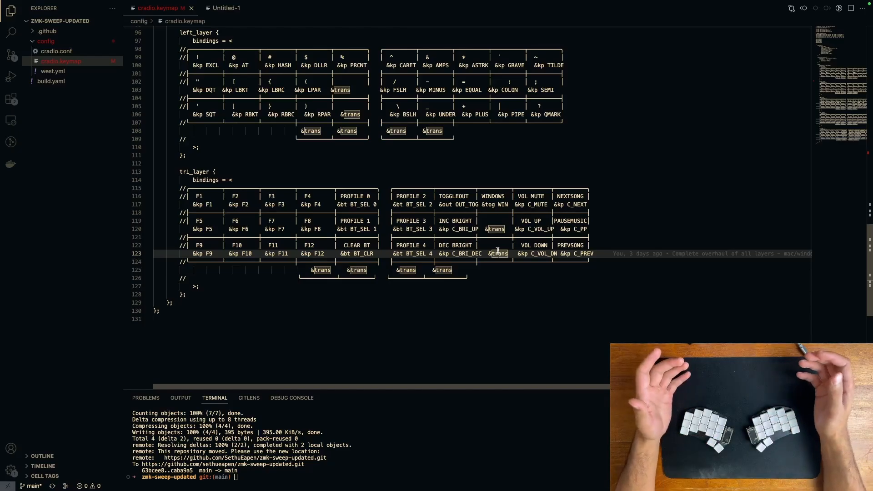
{"action": "mouse_move", "coordinate": [489, 180]}
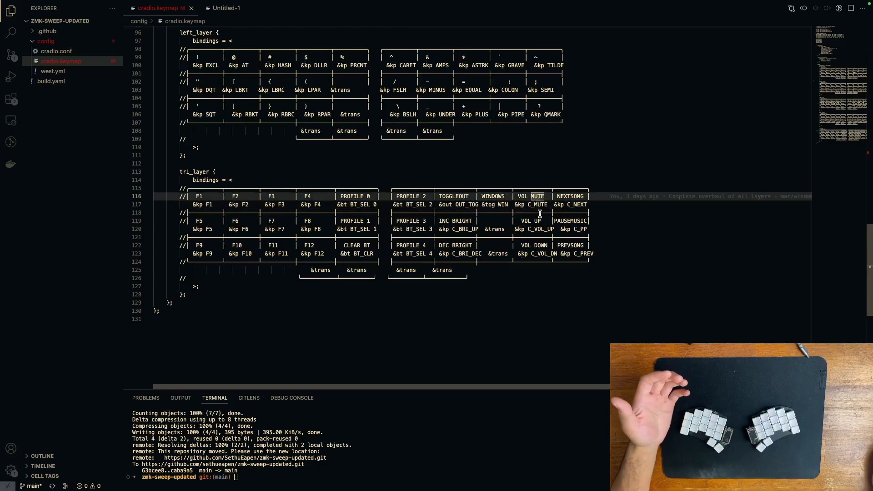
{"action": "mouse_move", "coordinate": [536, 222]}
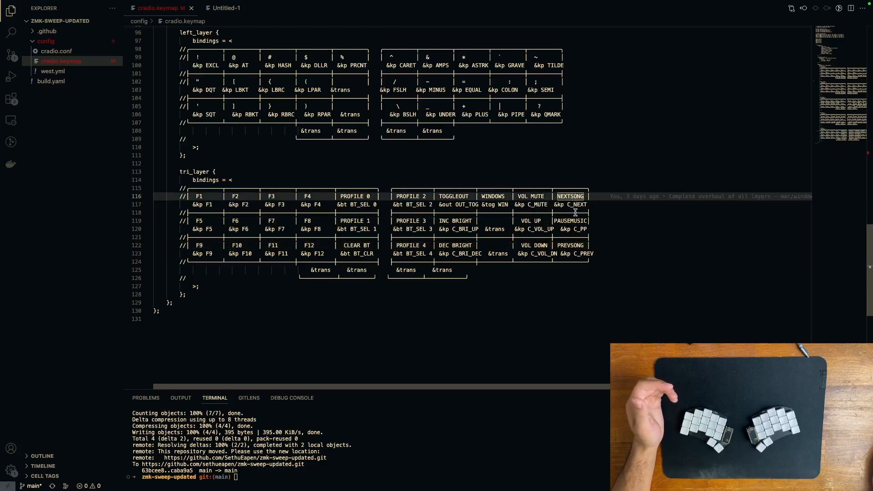
{"action": "left_click", "coordinate": [572, 245]}
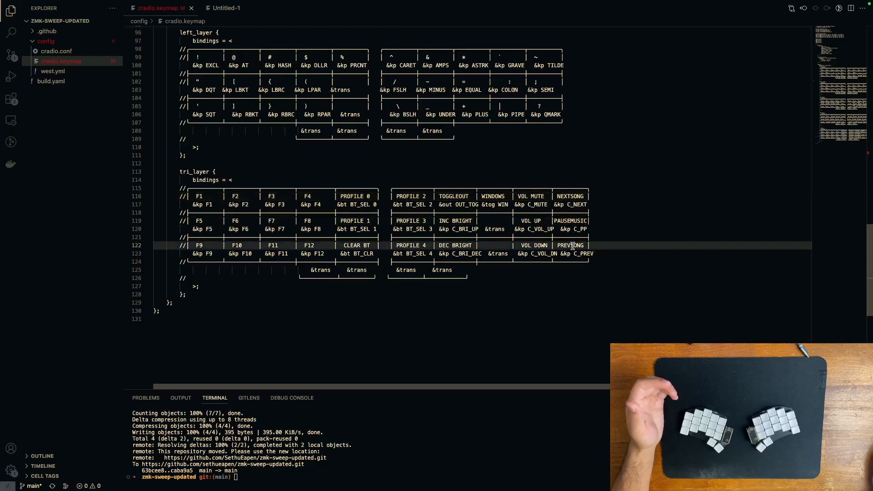
{"action": "scroll", "scroll_direction": "up", "scroll_amount": 3}
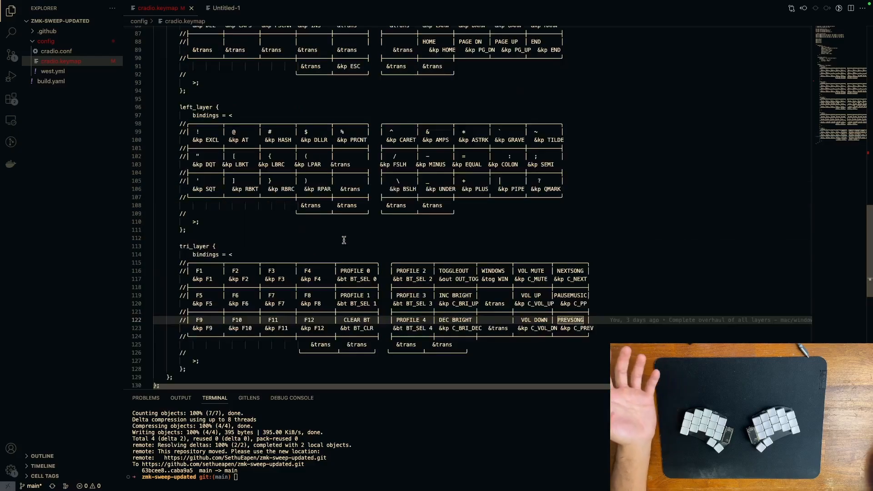
{"action": "scroll", "scroll_direction": "up", "scroll_amount": 3}
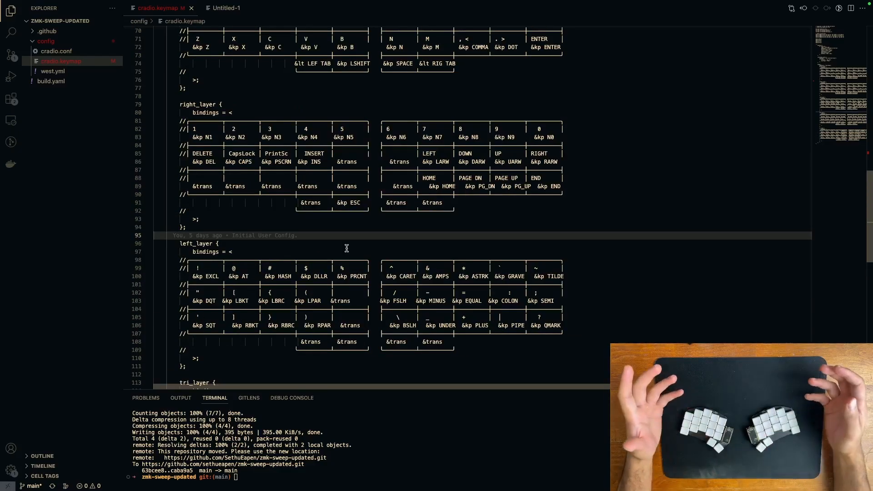